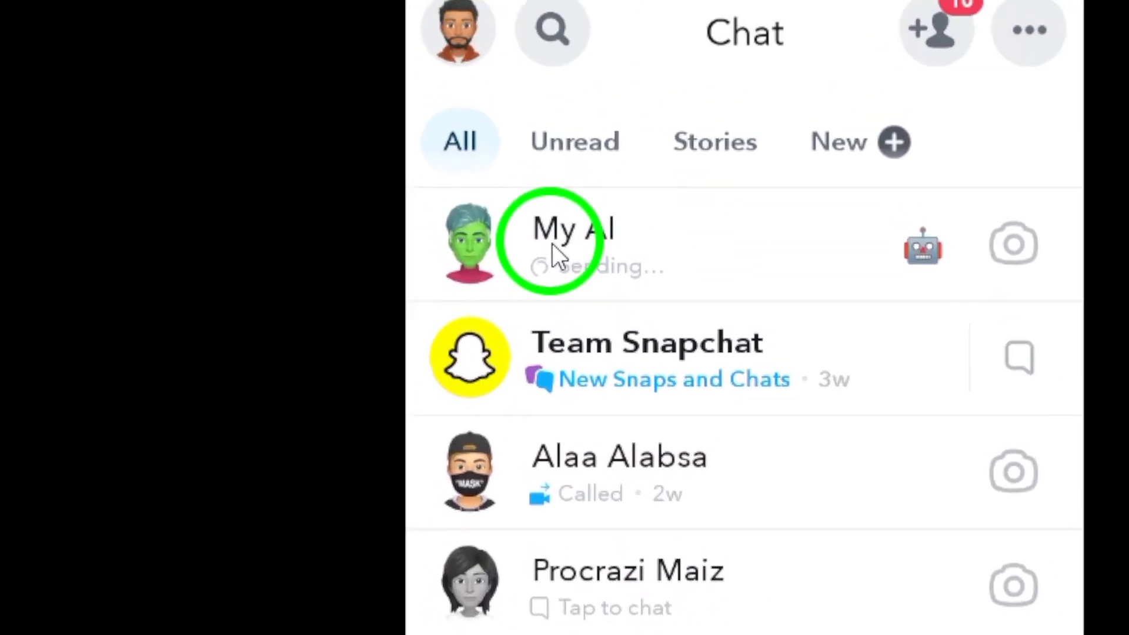
# Enter the My AI conversation from the Chat list.
pyautogui.click(574, 242)
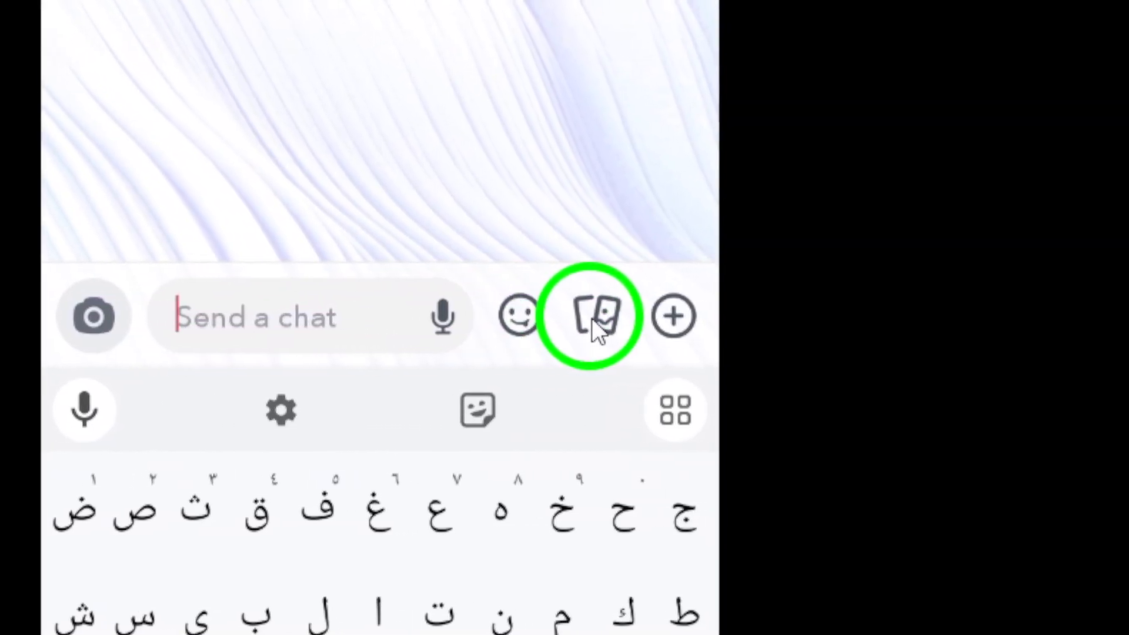
# Show the camera roll gallery beneath the chat to choose photos to send.
pyautogui.click(591, 315)
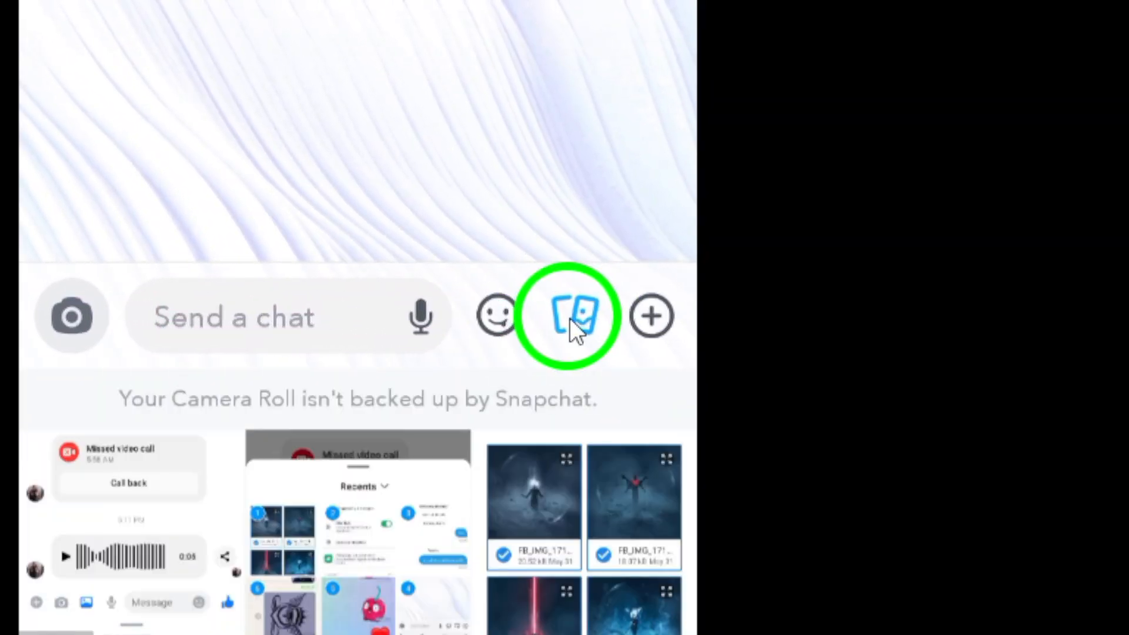